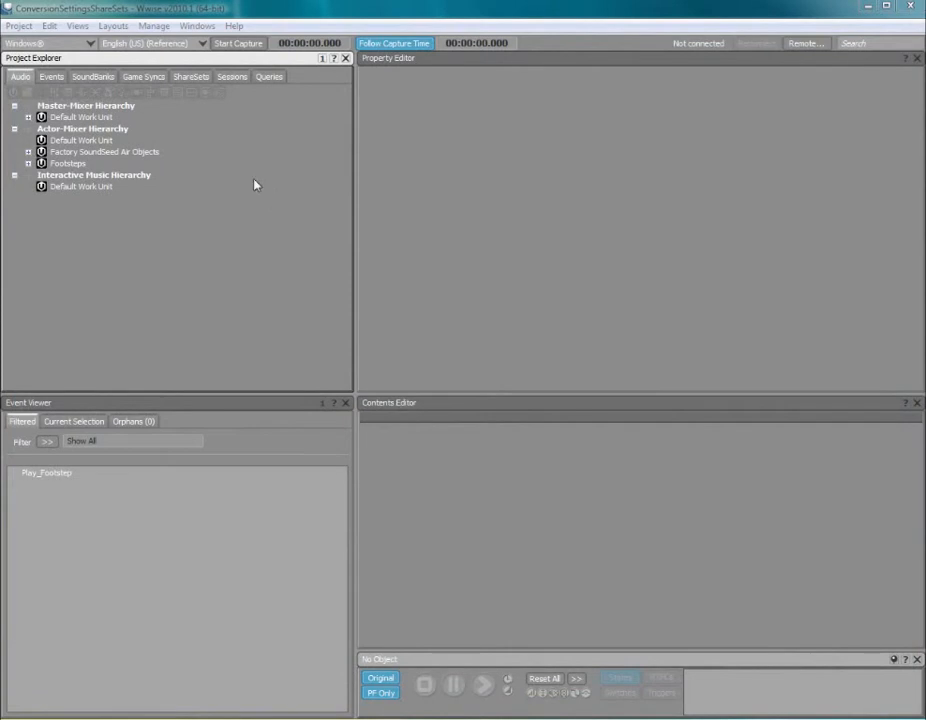
Create a new Conversion Settings ShareSet named Foley in the Default Work Unit.
{"action": "left_click", "coordinate": [192, 76]}
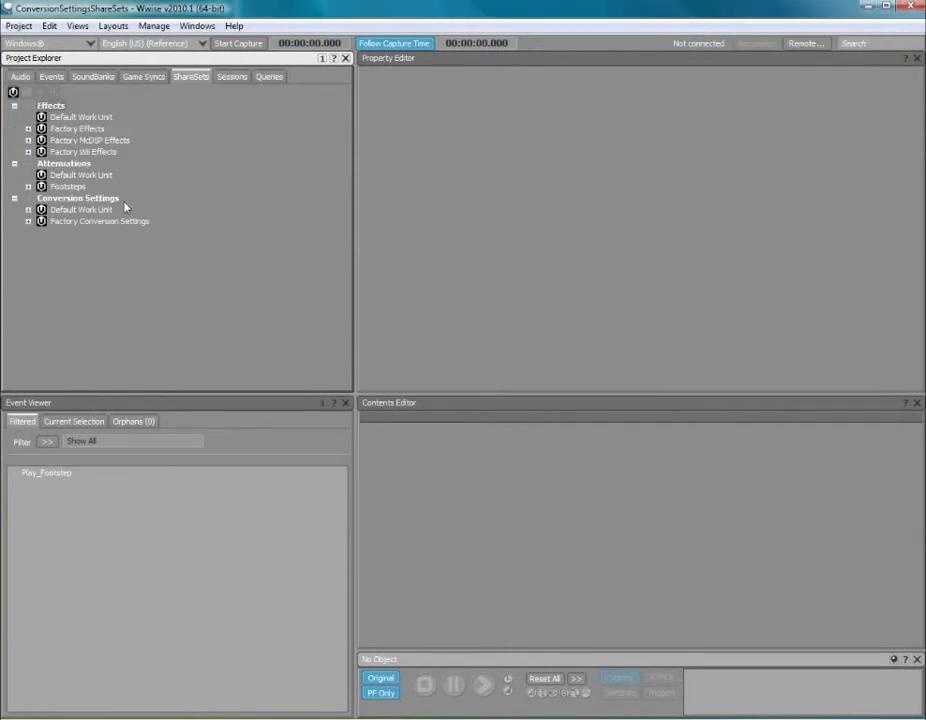
{"action": "right_click", "coordinate": [98, 220]}
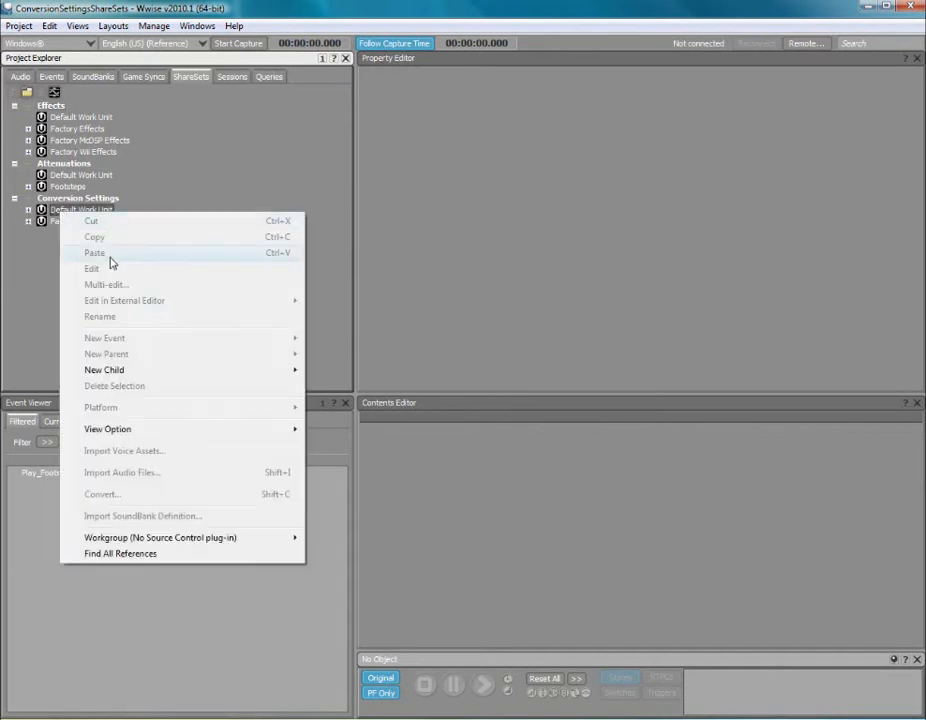
{"action": "mouse_move", "coordinate": [104, 370]}
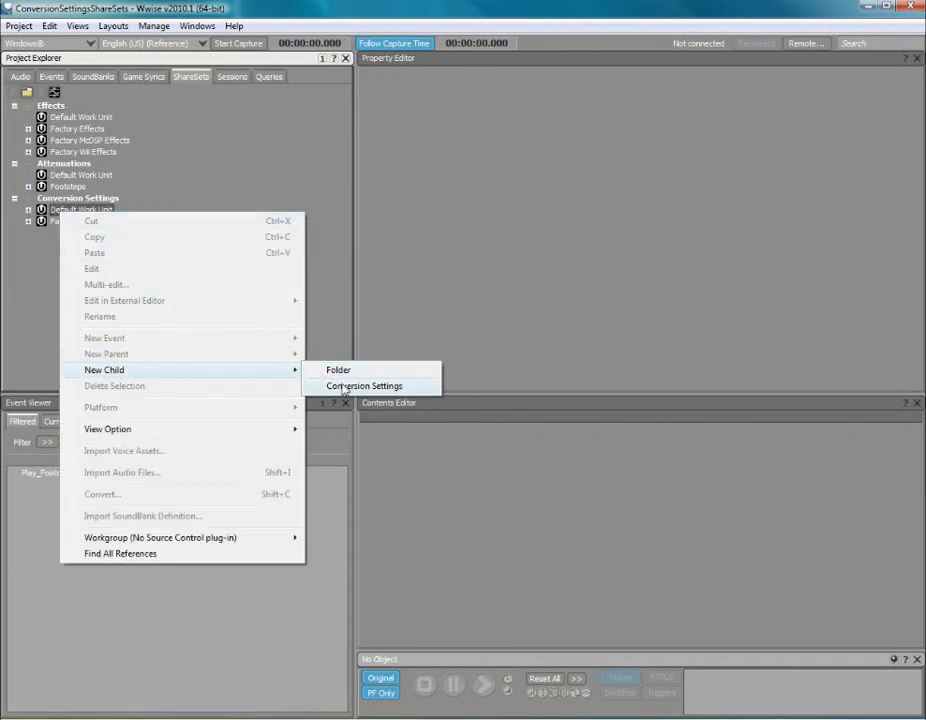
{"action": "left_click", "coordinate": [364, 386]}
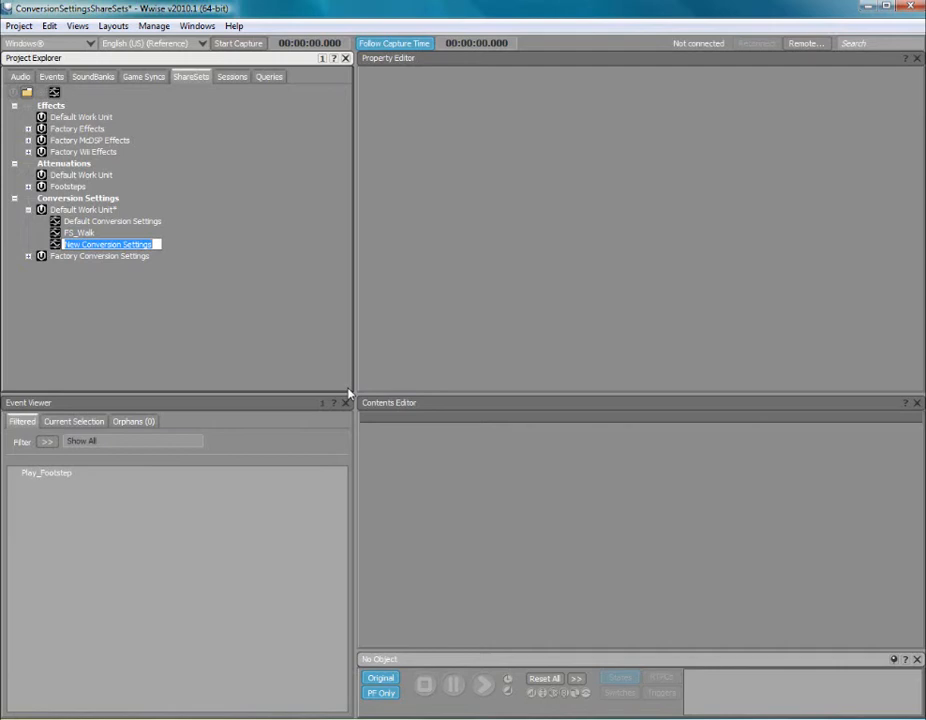
{"action": "type", "text": "Foley"}
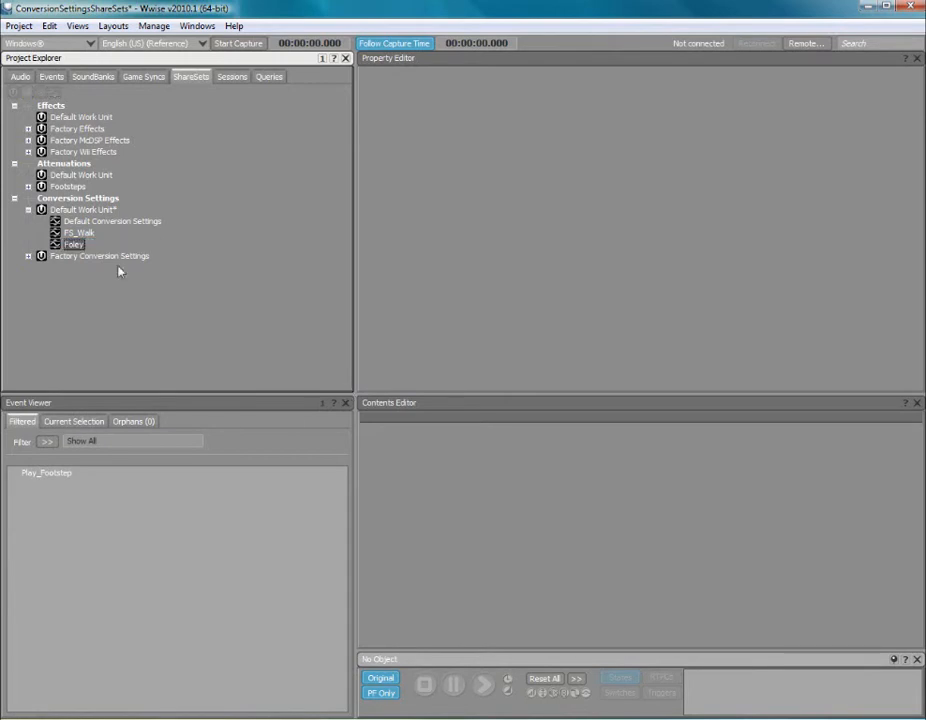
Set Foley's Windows format to Vorbis and review the Vorbis encoder parameters.
{"action": "double_click", "coordinate": [72, 244]}
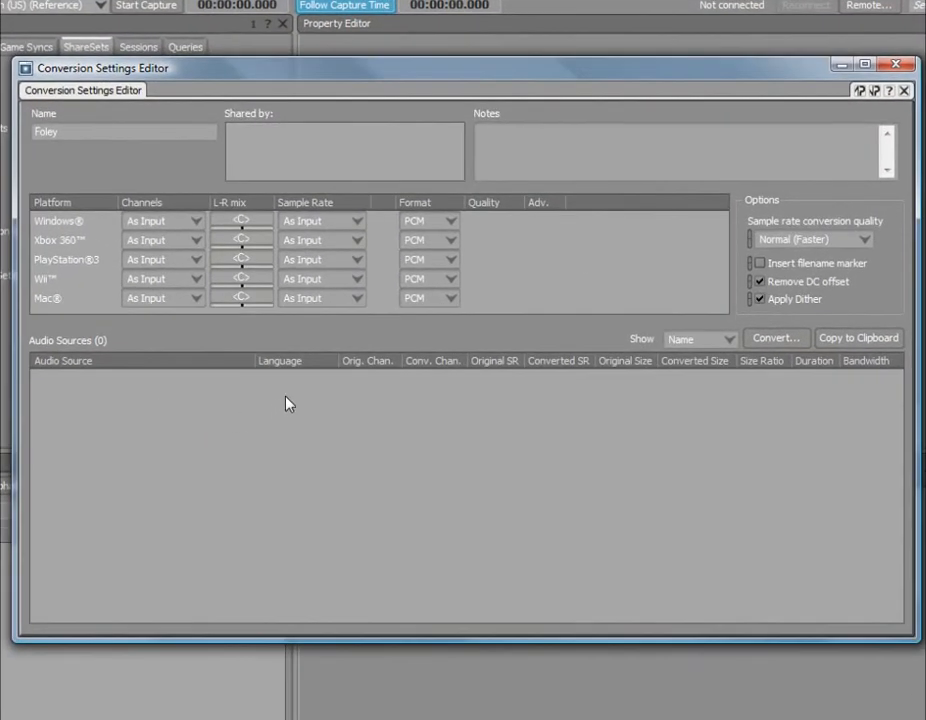
{"action": "mouse_move", "coordinate": [256, 338]}
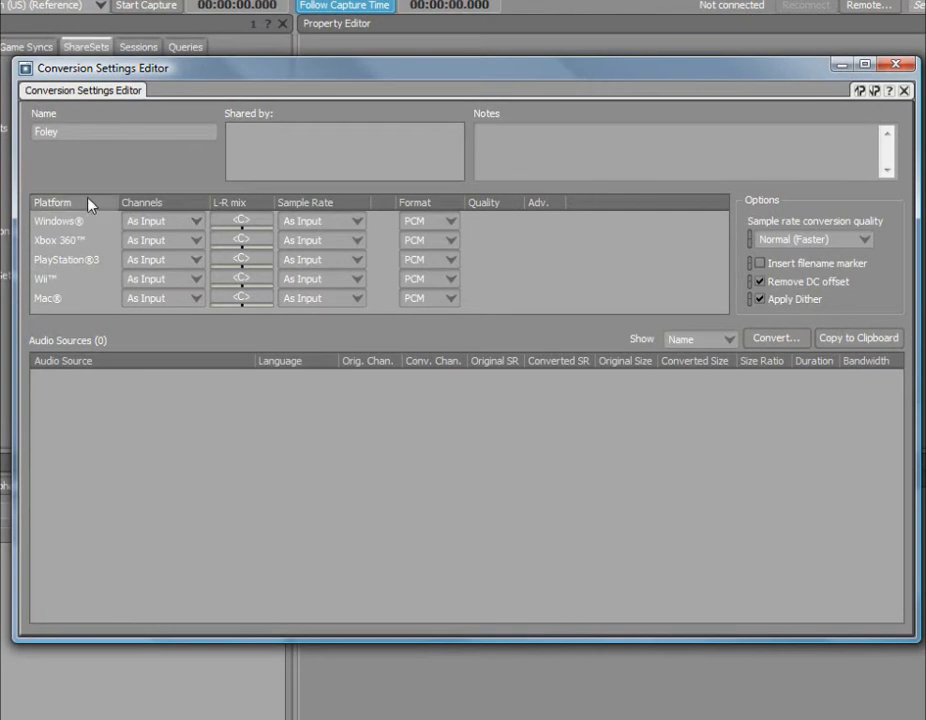
{"action": "mouse_move", "coordinate": [72, 308]}
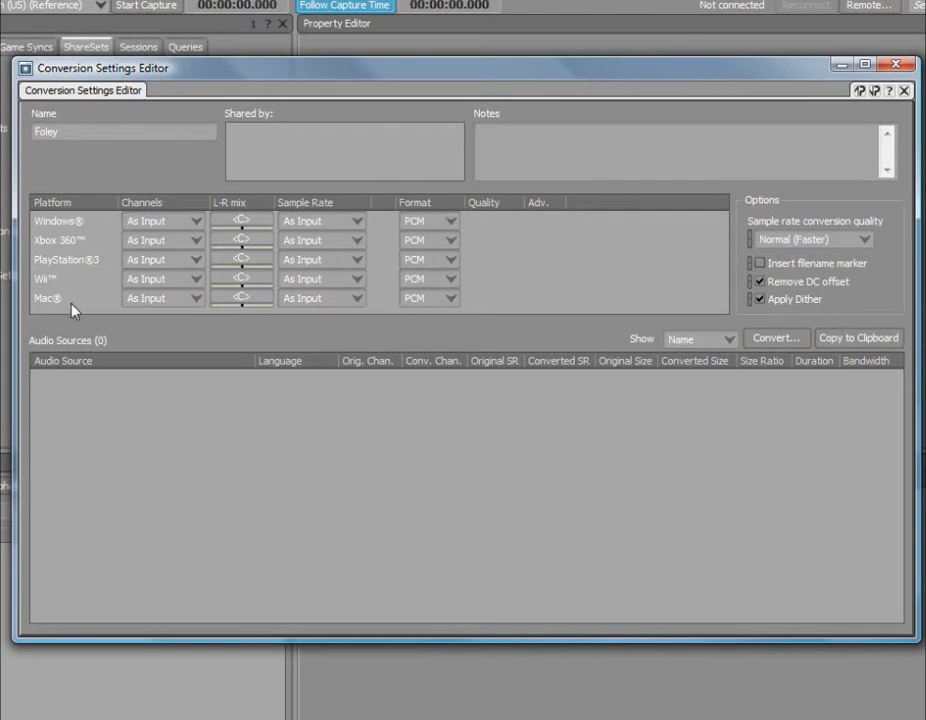
{"action": "mouse_move", "coordinate": [184, 228]}
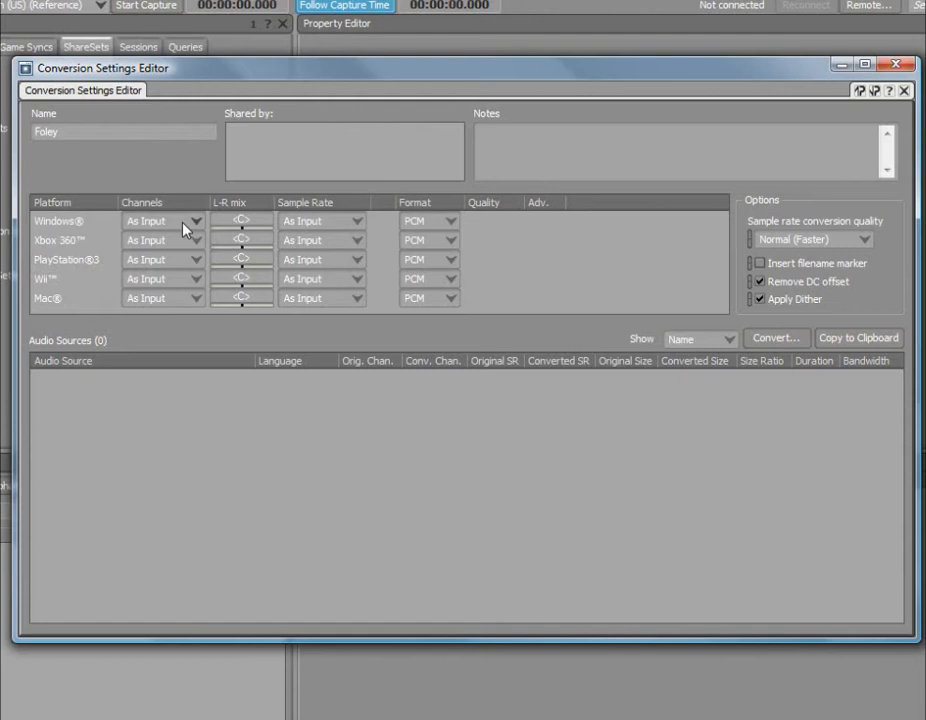
{"action": "left_click", "coordinate": [194, 220]}
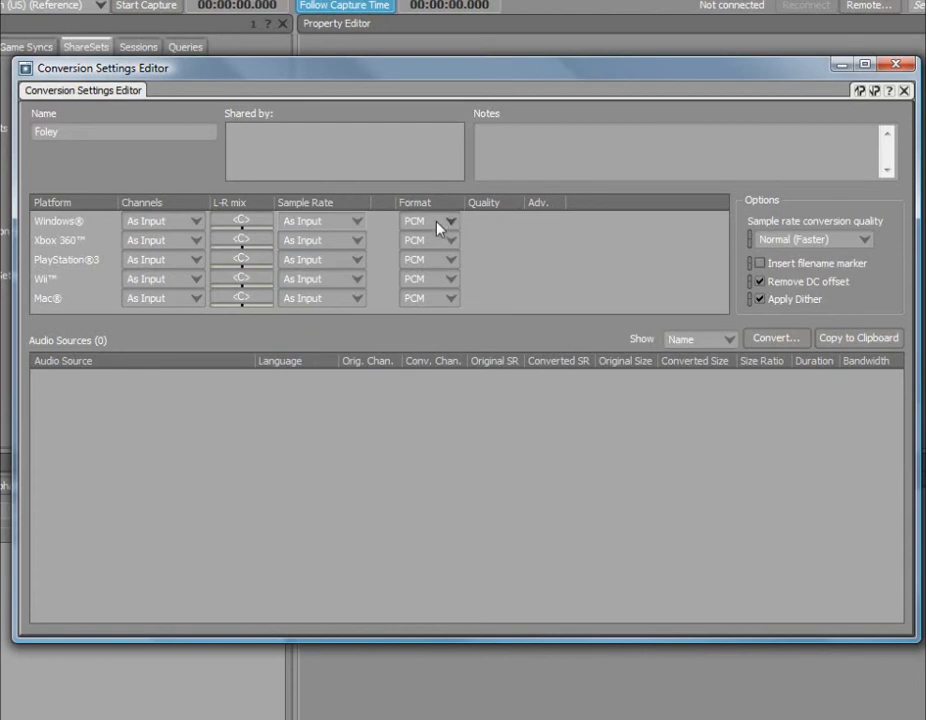
{"action": "left_click", "coordinate": [428, 220]}
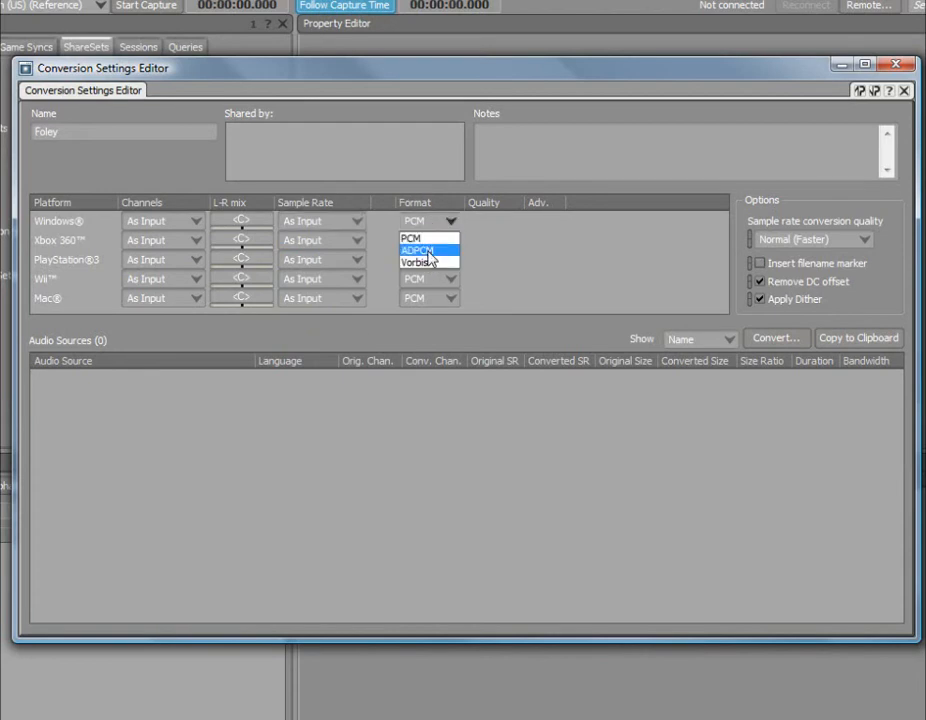
{"action": "left_click", "coordinate": [418, 260]}
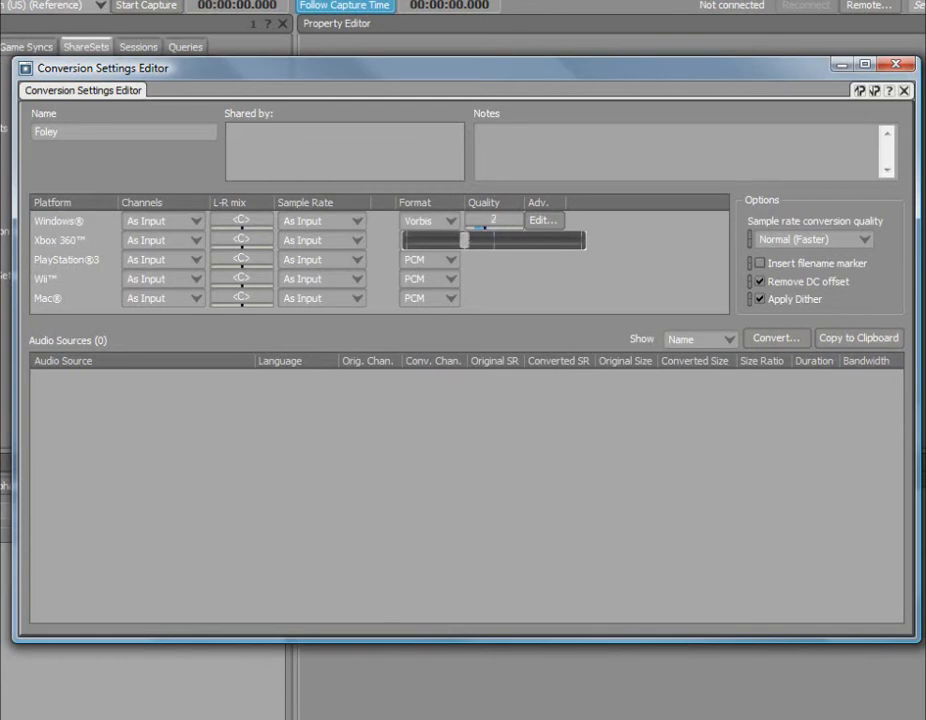
{"action": "left_click", "coordinate": [544, 220]}
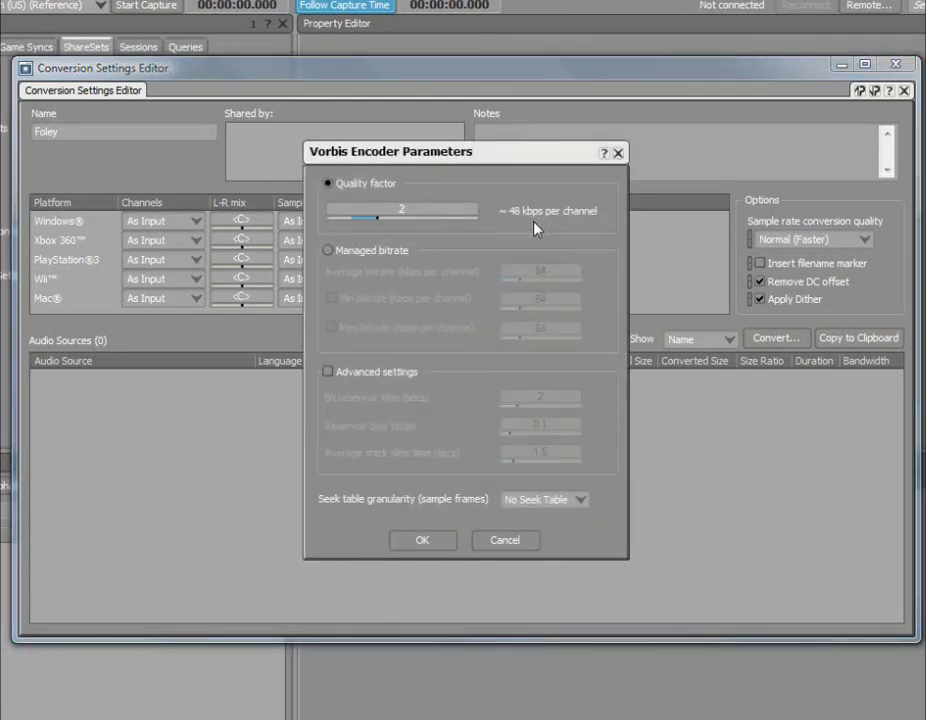
{"action": "left_click", "coordinate": [422, 540]}
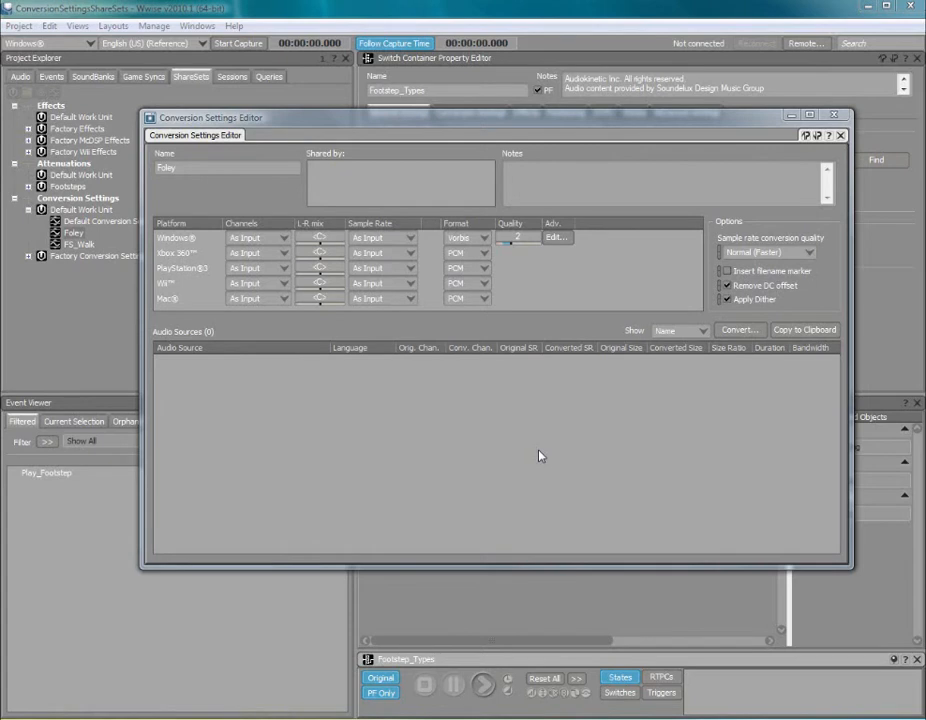
{"action": "mouse_move", "coordinate": [596, 418]}
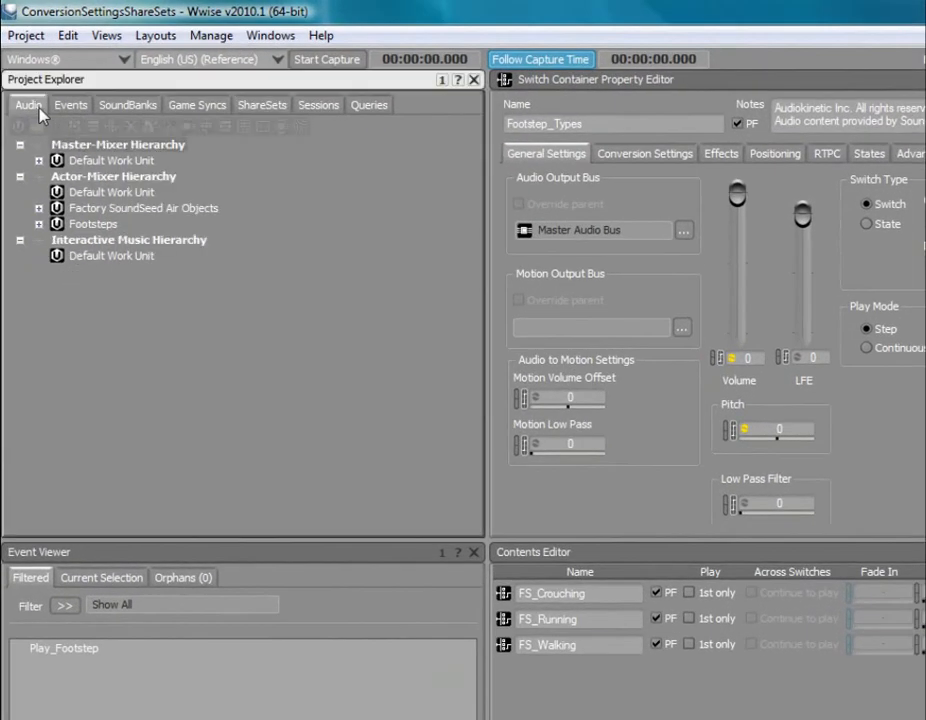
Show the Conversion Settings of the Footstep_Types switch container in the audio hierarchy.
{"action": "left_click", "coordinate": [40, 224]}
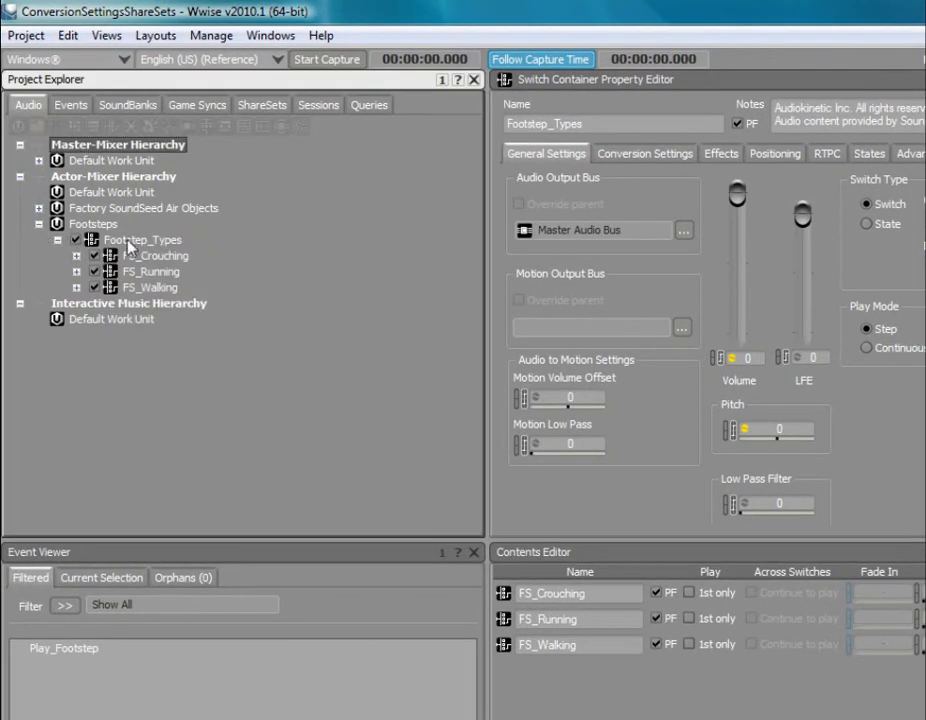
{"action": "left_click", "coordinate": [142, 240]}
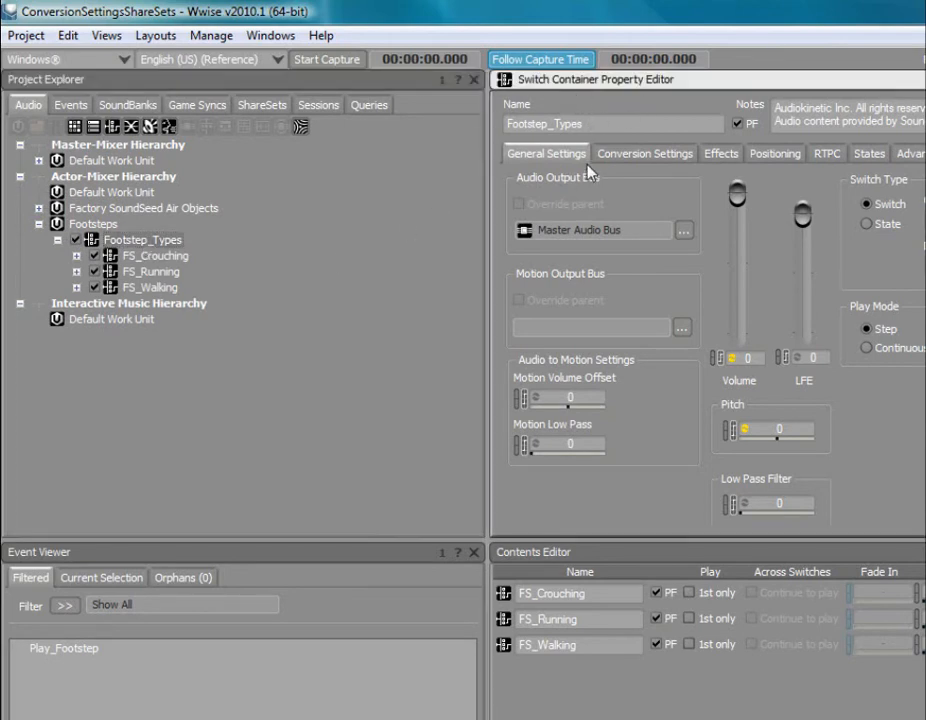
{"action": "left_click", "coordinate": [644, 152]}
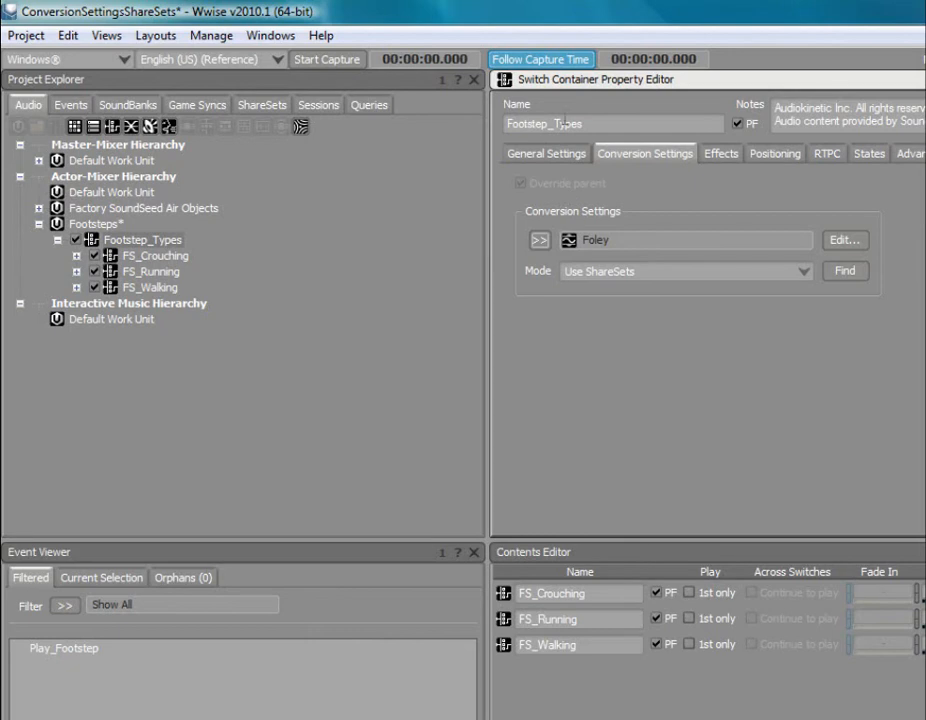
Check that FS_Running inherits Foley, then return to Footstep_Types.
{"action": "left_click", "coordinate": [158, 256]}
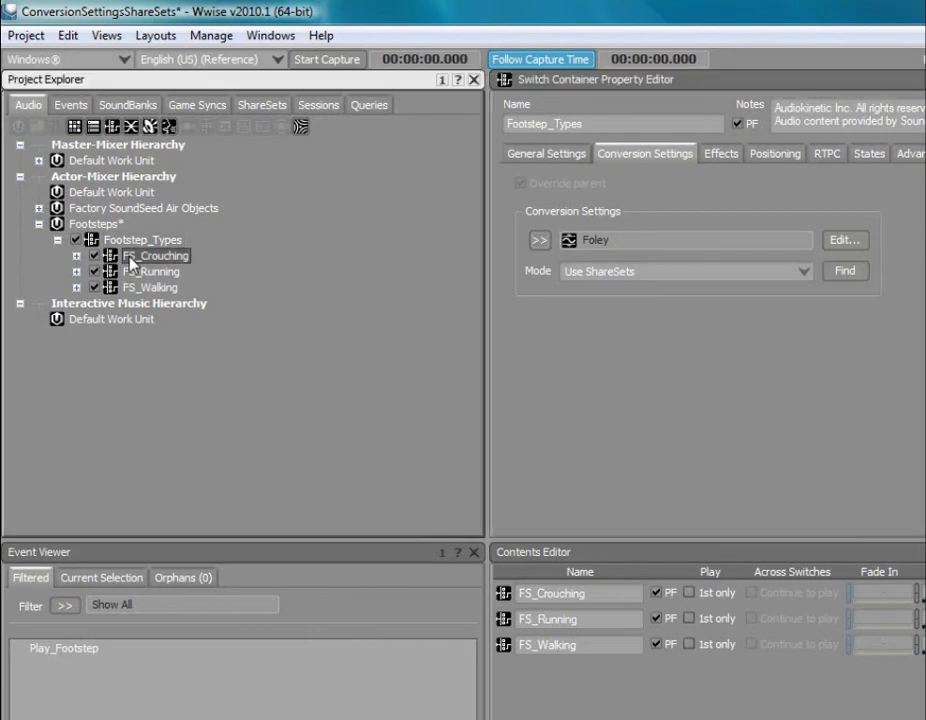
{"action": "left_click", "coordinate": [156, 272]}
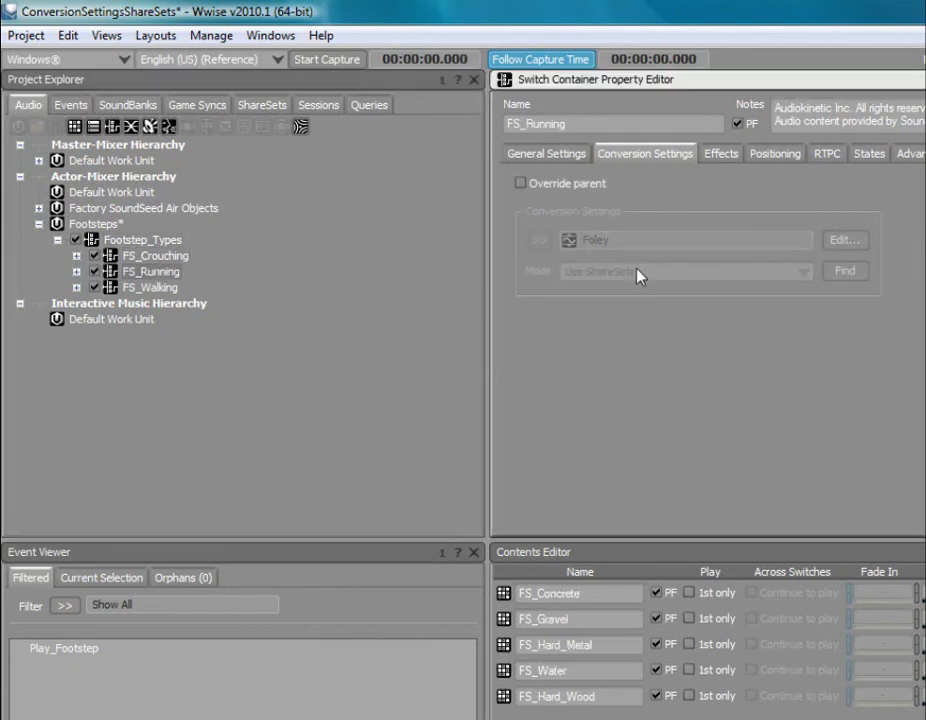
{"action": "left_click", "coordinate": [144, 240]}
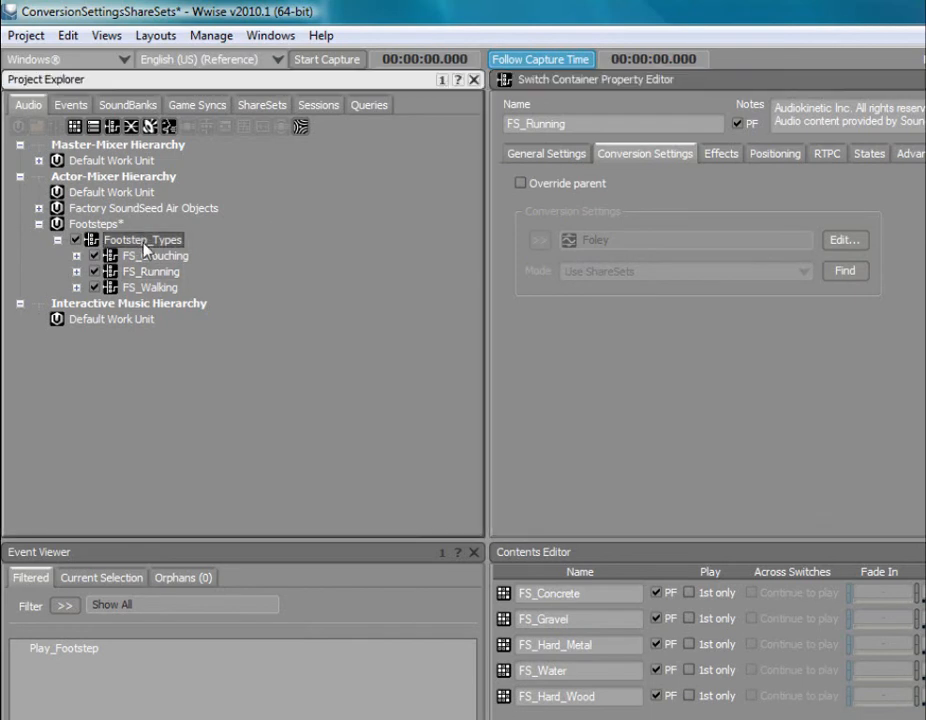
{"action": "left_click", "coordinate": [144, 240]}
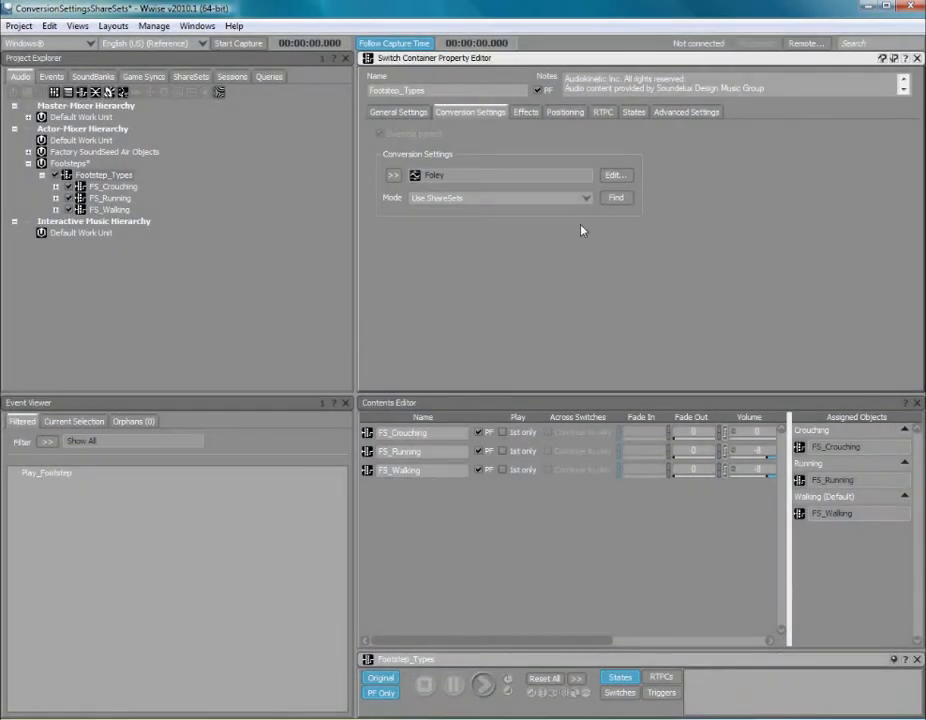
Convert the footstep audio sources with the Foley settings for the chosen platforms.
{"action": "left_click", "coordinate": [616, 174]}
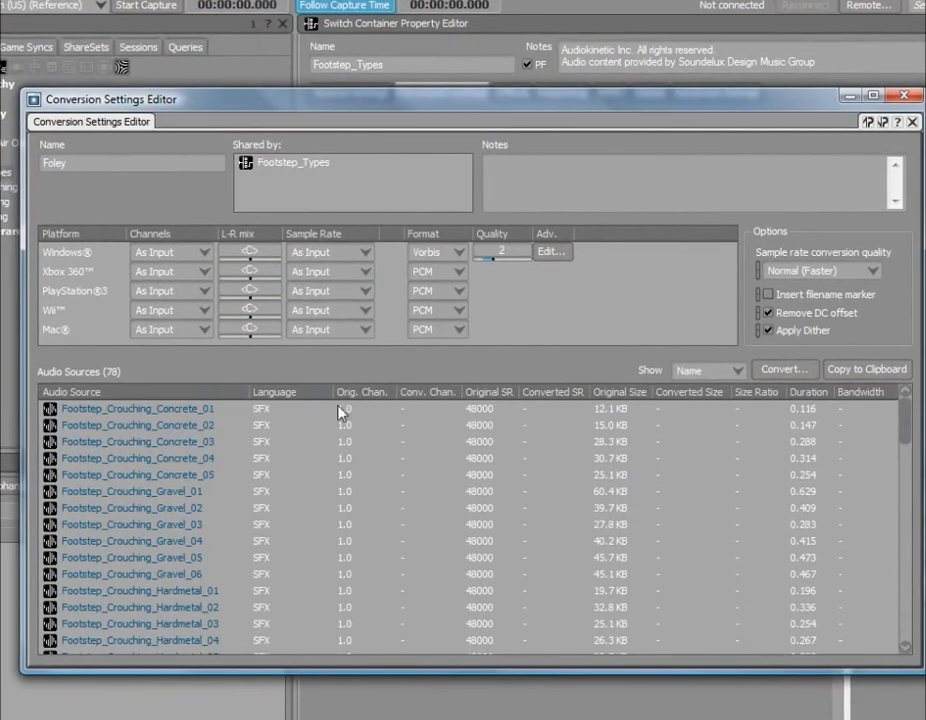
{"action": "mouse_move", "coordinate": [864, 408]}
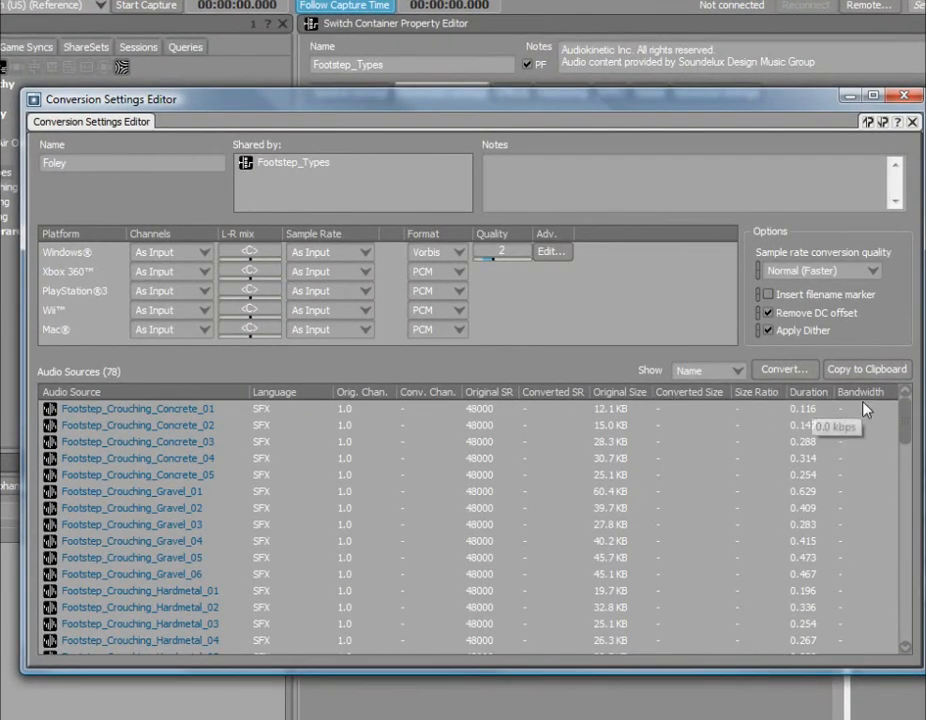
{"action": "mouse_move", "coordinate": [710, 426]}
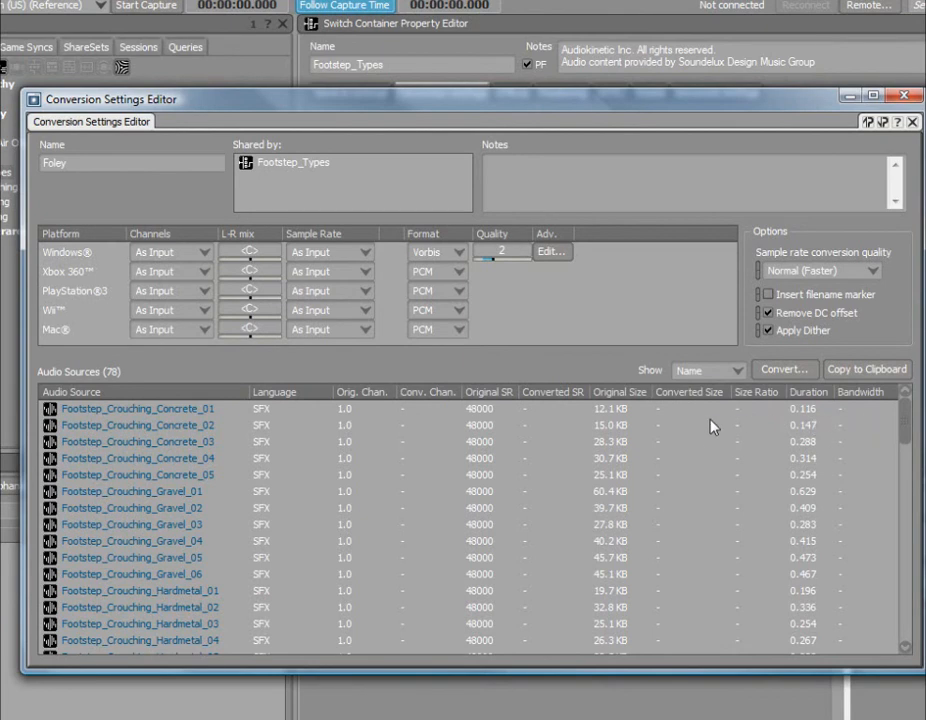
{"action": "mouse_move", "coordinate": [736, 432]}
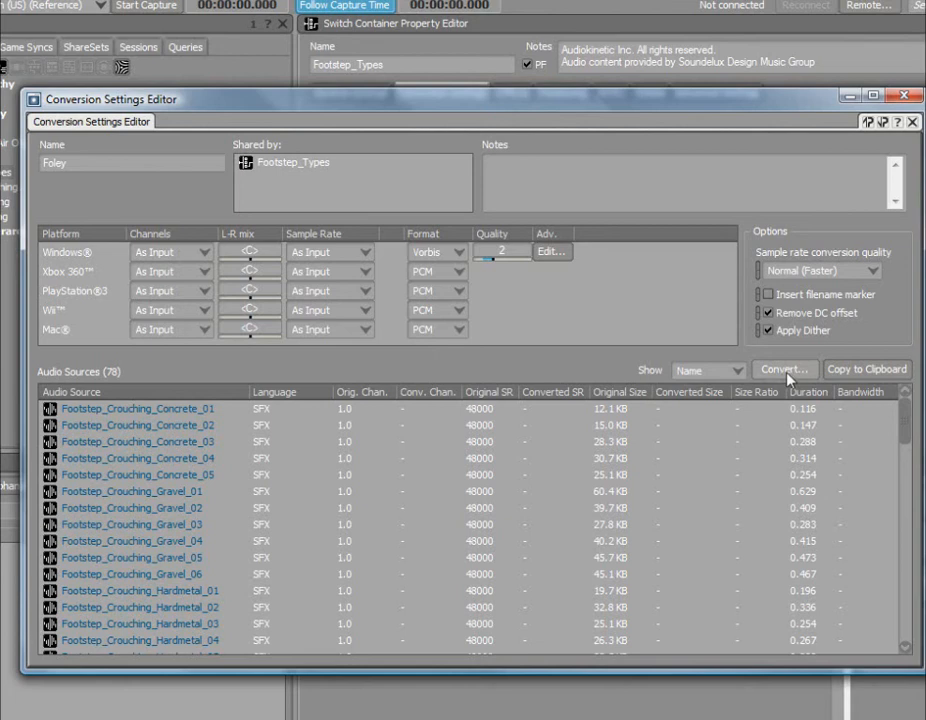
{"action": "left_click", "coordinate": [784, 368]}
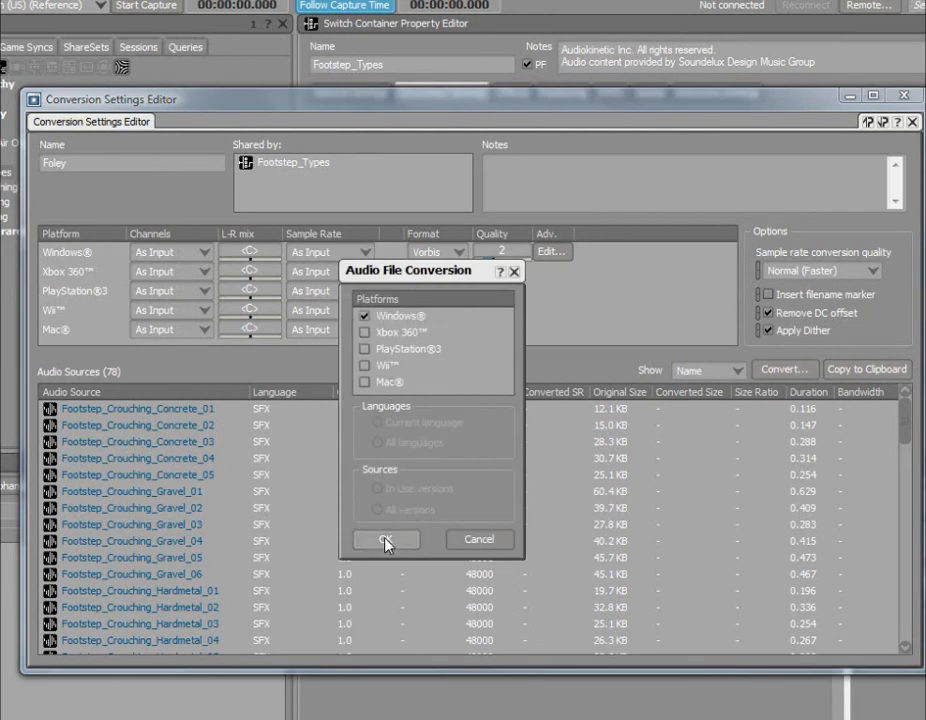
{"action": "left_click", "coordinate": [384, 540]}
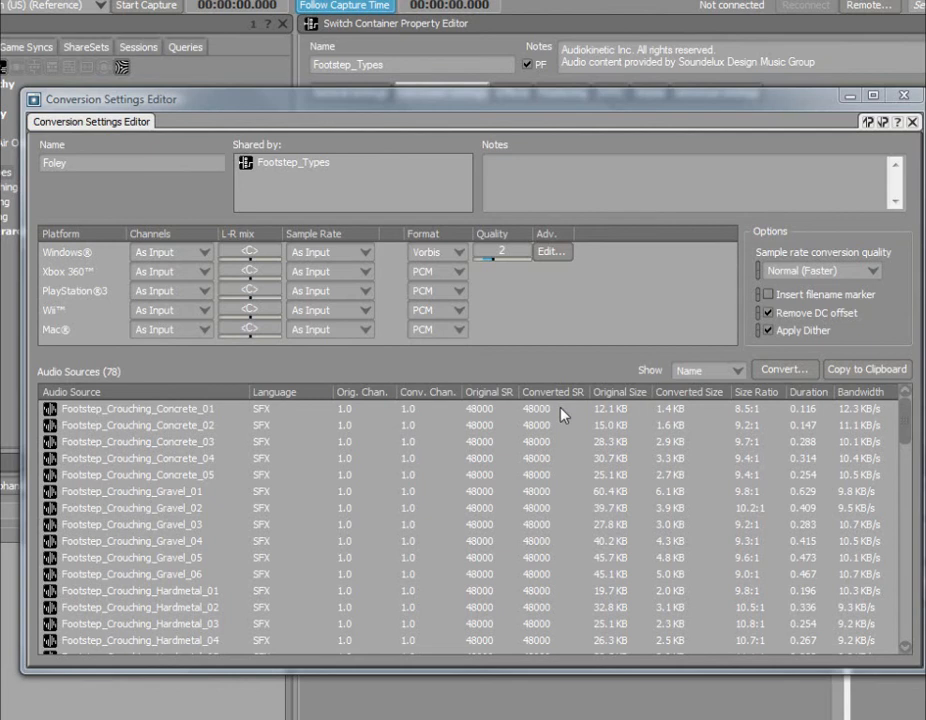
{"action": "mouse_move", "coordinate": [704, 432]}
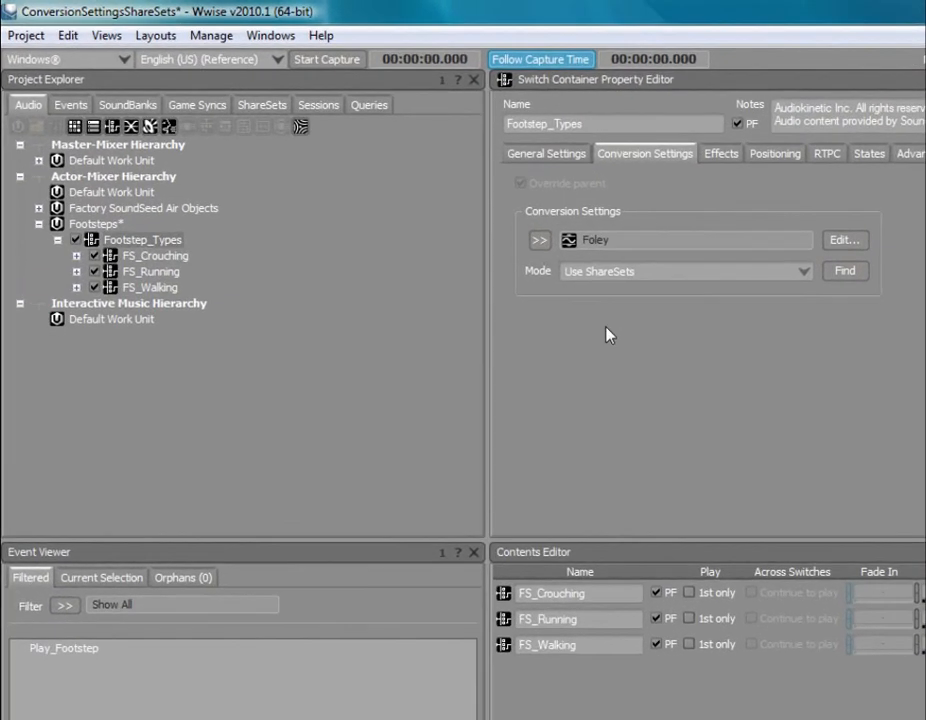
{"action": "mouse_move", "coordinate": [220, 284]}
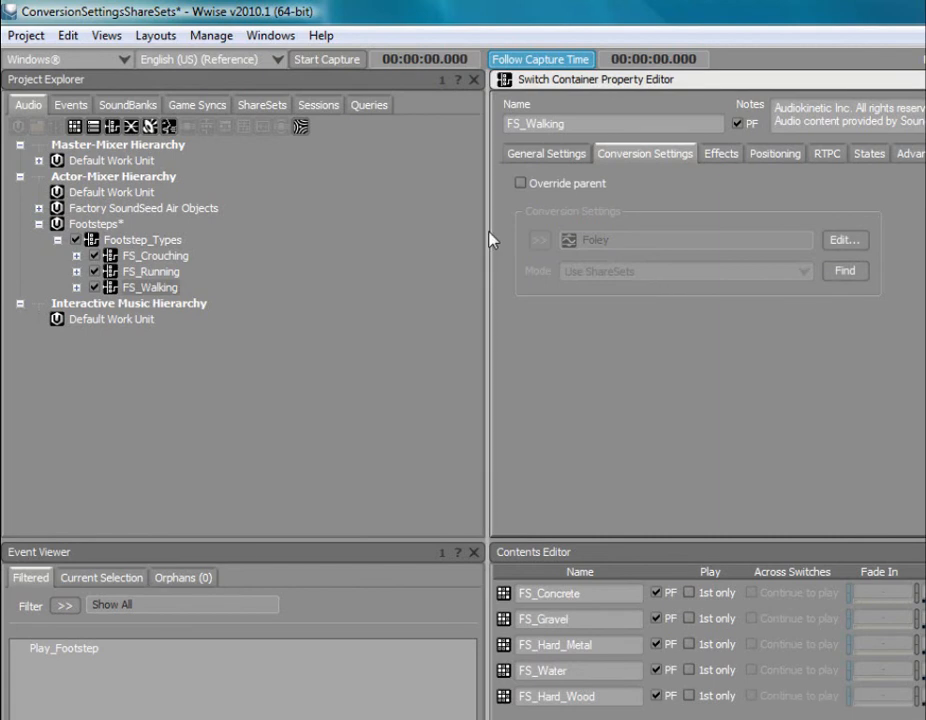
Override FS_Walking's inherited conversion settings with the FS_Walk ShareSet.
{"action": "left_click", "coordinate": [520, 184]}
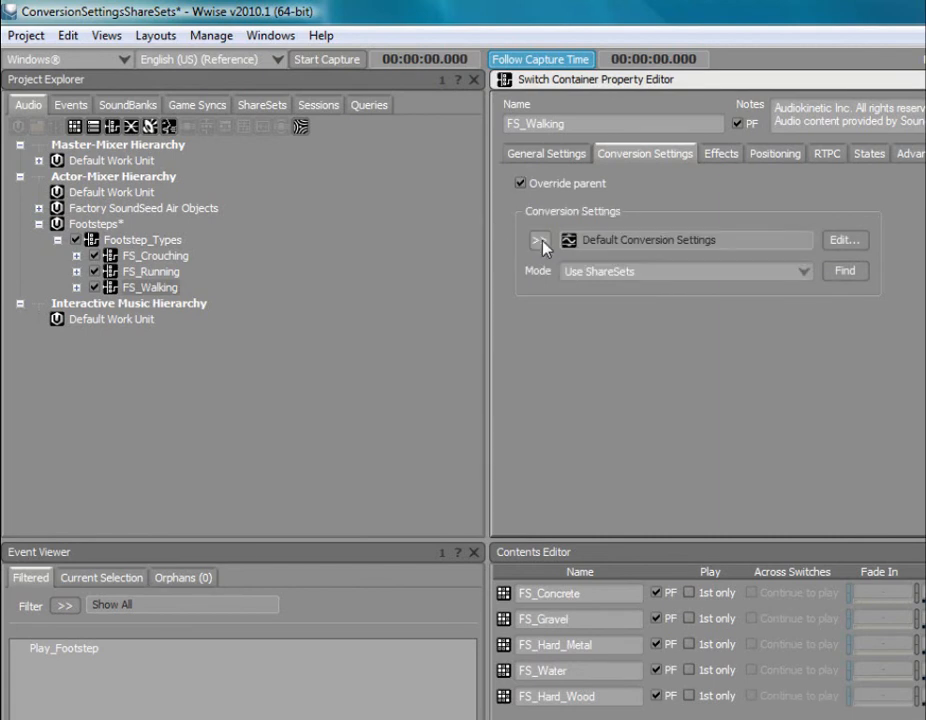
{"action": "left_click", "coordinate": [538, 240]}
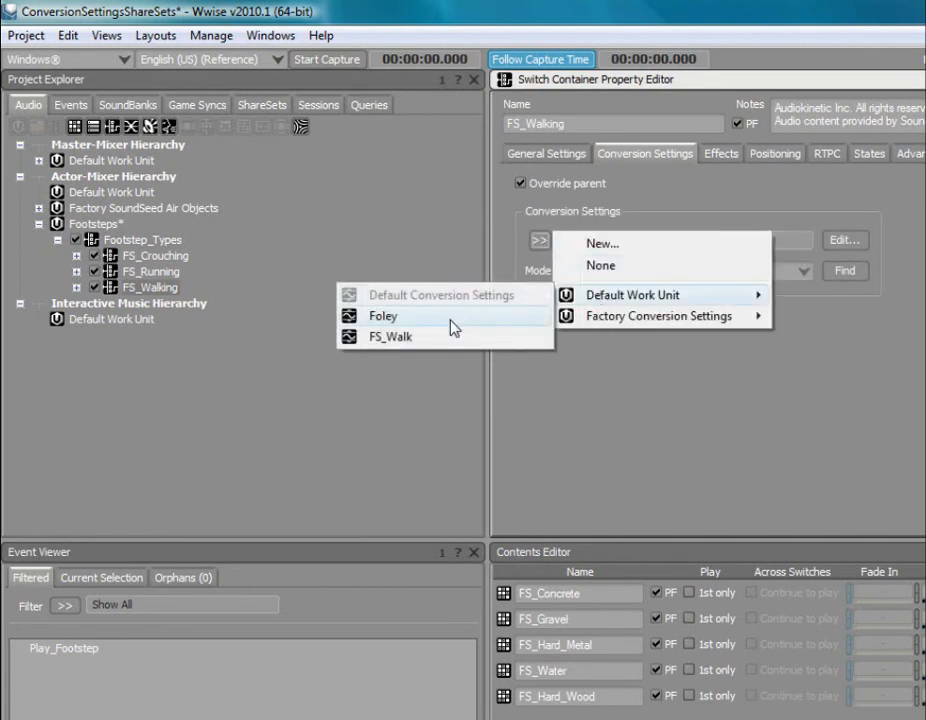
{"action": "left_click", "coordinate": [390, 336]}
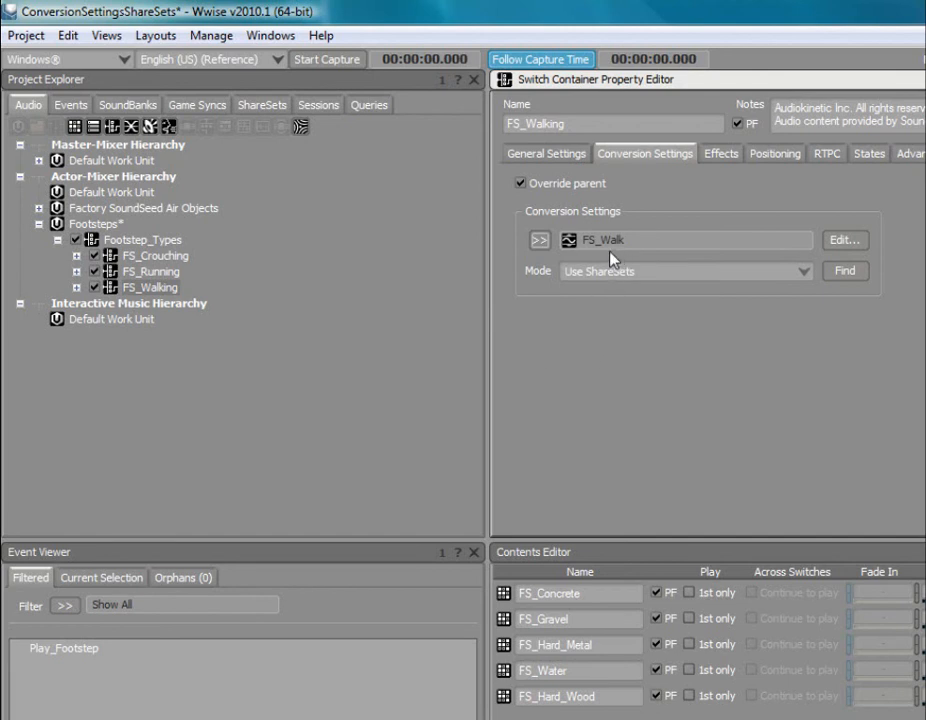
{"action": "left_click", "coordinate": [156, 36]}
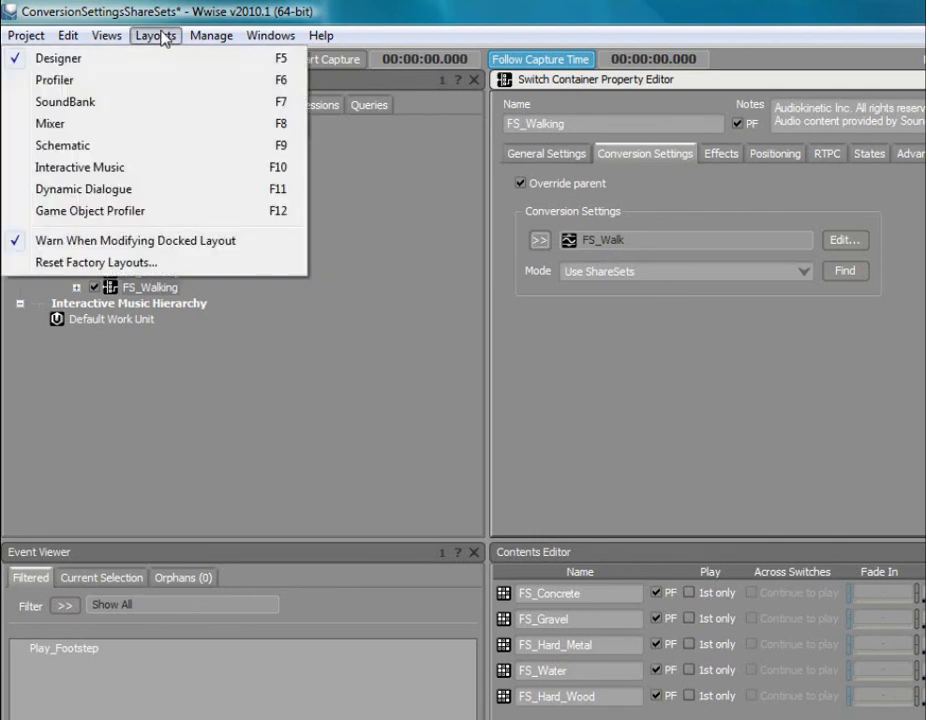
Switch to the Schematic layout showing conversion ShareSets and open FS_Walking's properties.
{"action": "left_click", "coordinate": [62, 144]}
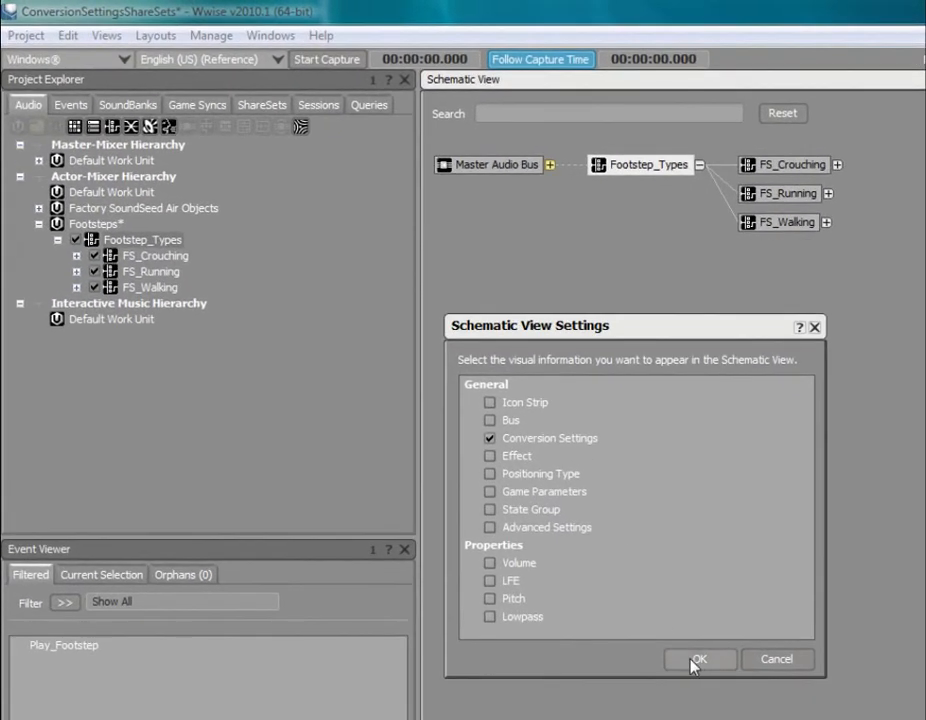
{"action": "left_click", "coordinate": [700, 660]}
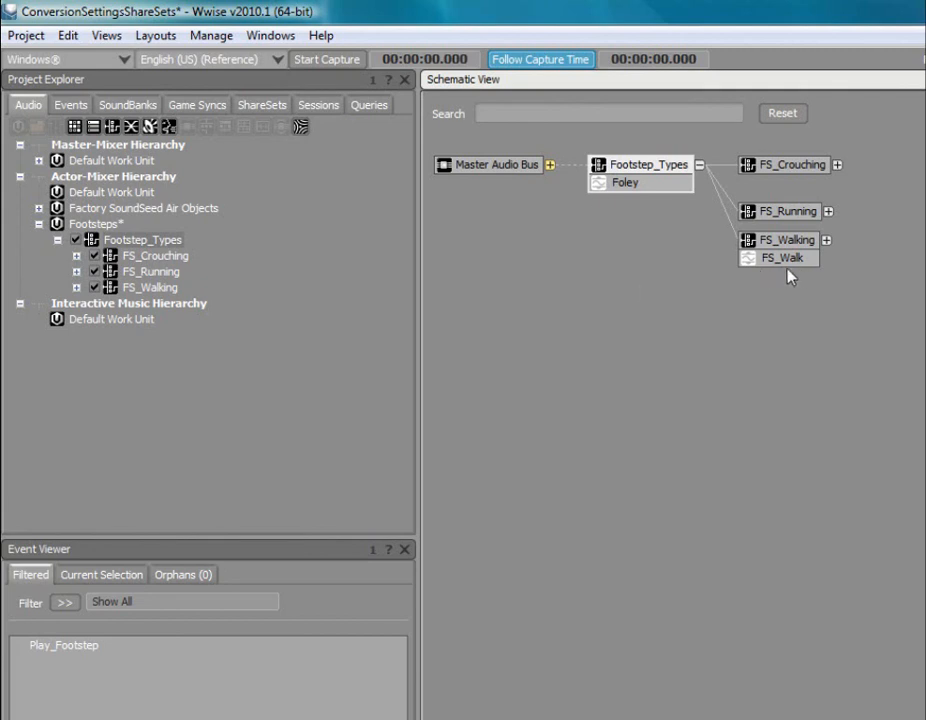
{"action": "mouse_move", "coordinate": [780, 288]}
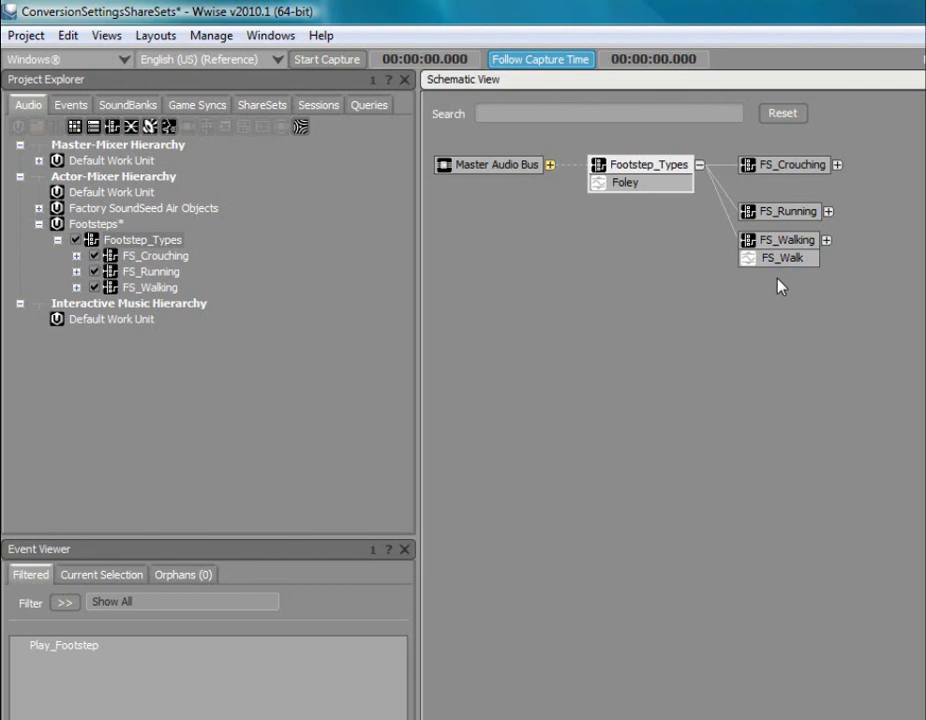
{"action": "double_click", "coordinate": [784, 258]}
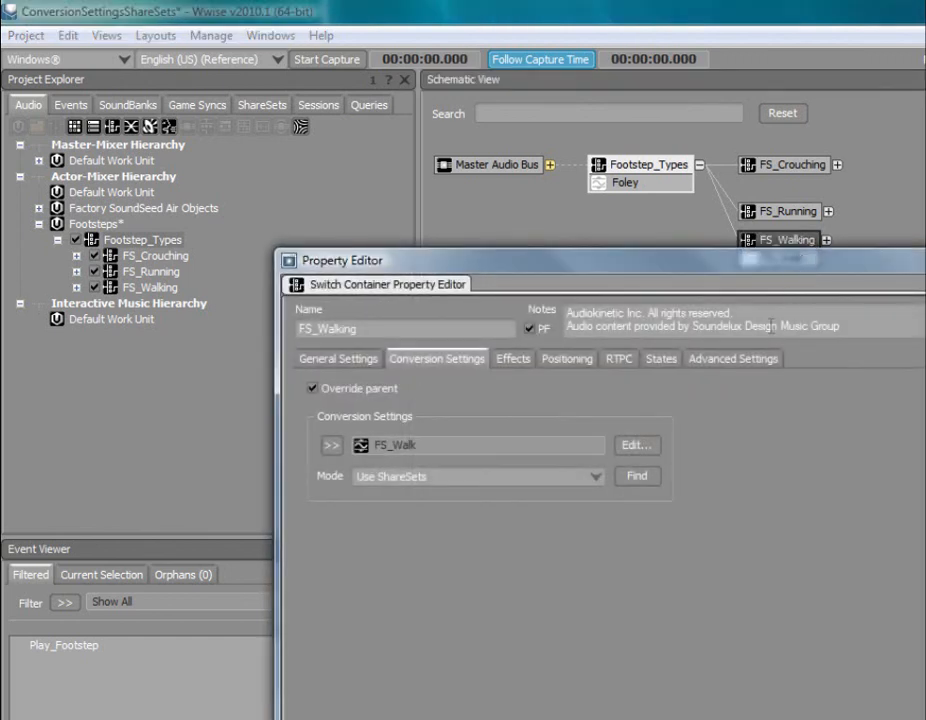
{"action": "mouse_move", "coordinate": [756, 384]}
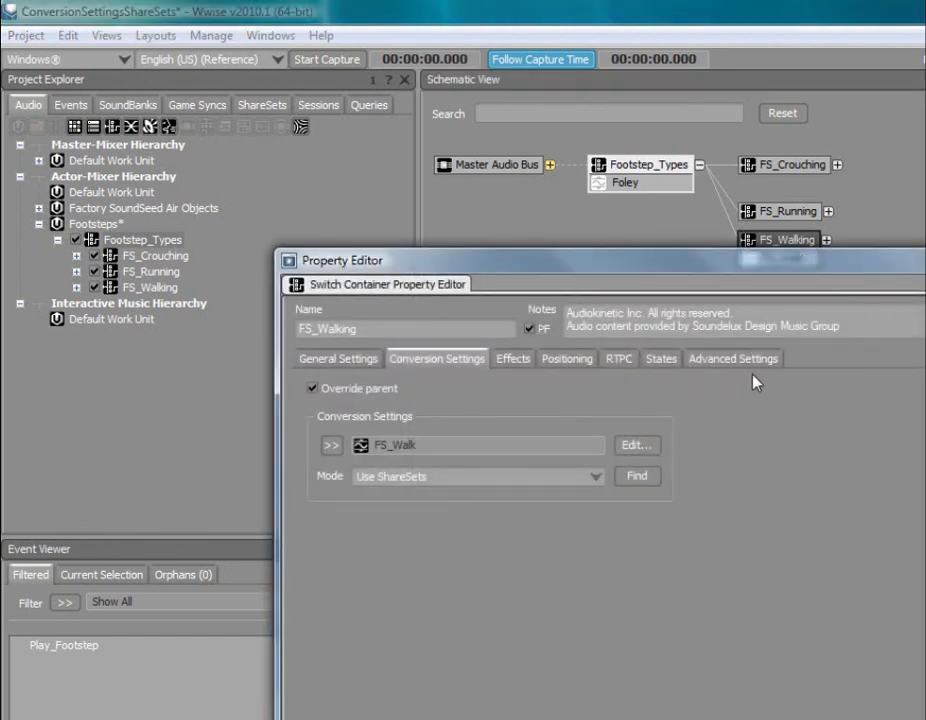